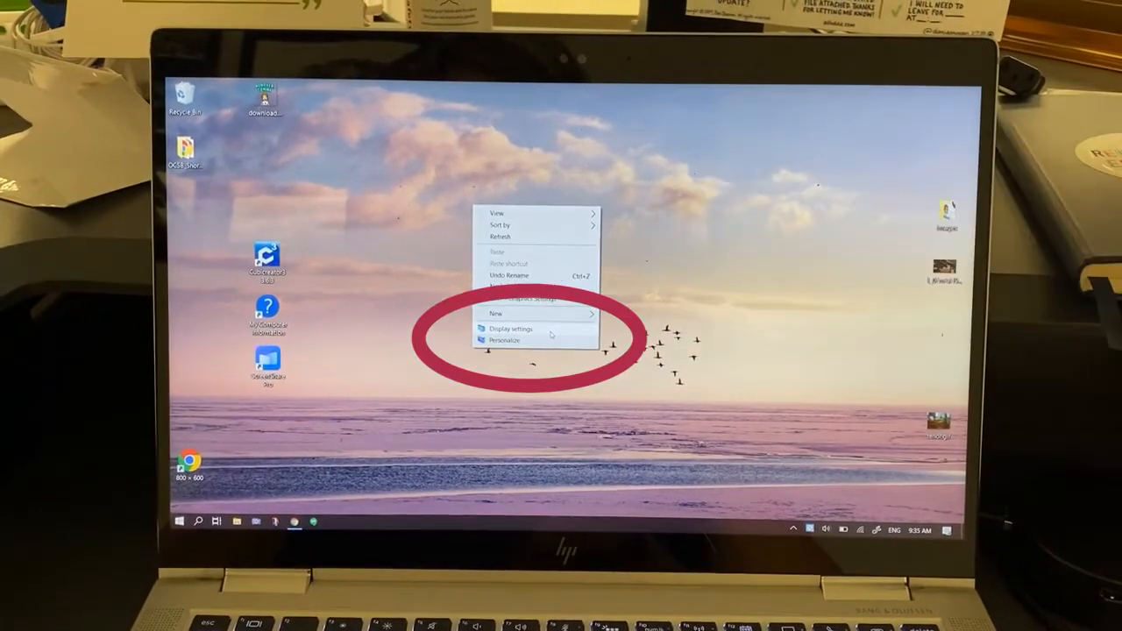
Step: Open Display settings from the desktop right-click menu
left_click(510, 329)
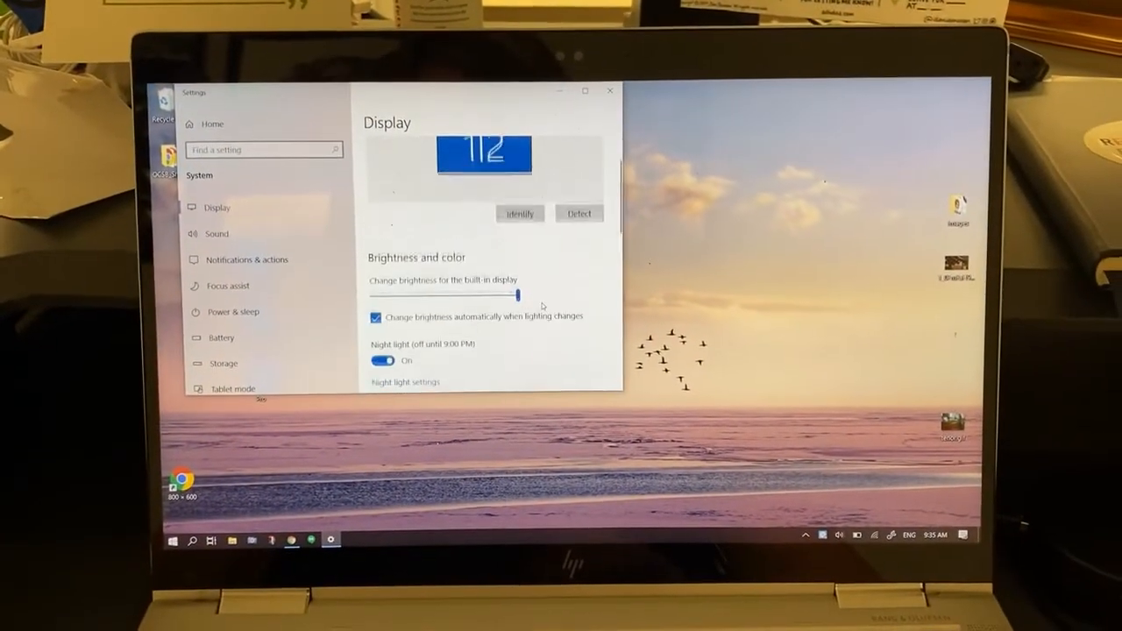
Step: Scroll the Display page down to the Multiple displays section
scroll("down", 3)
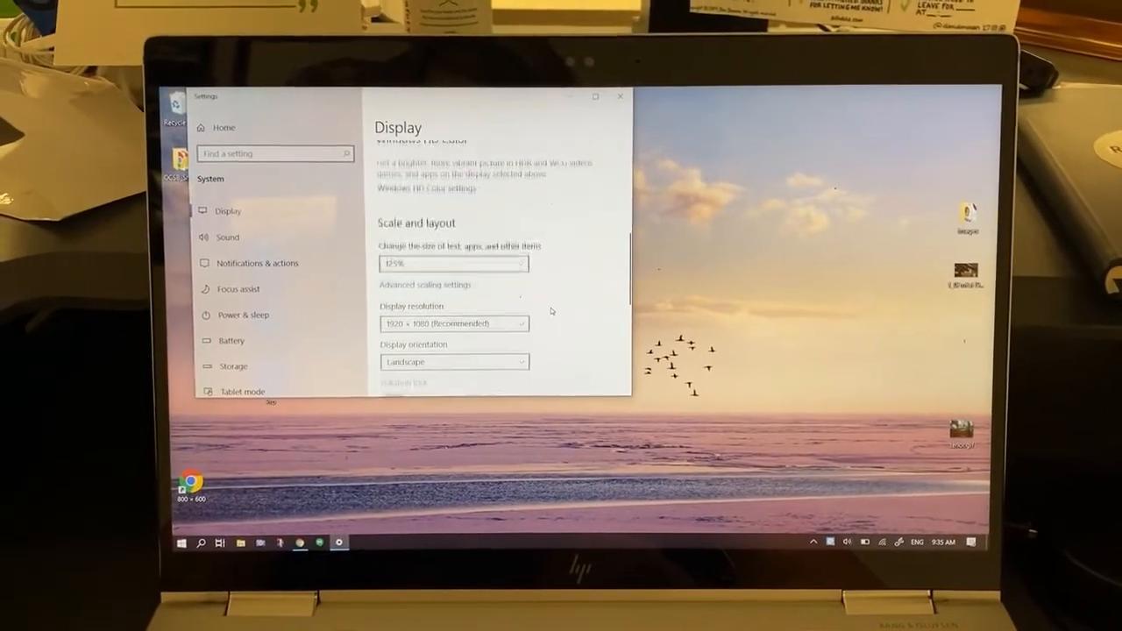
scroll("down", 3)
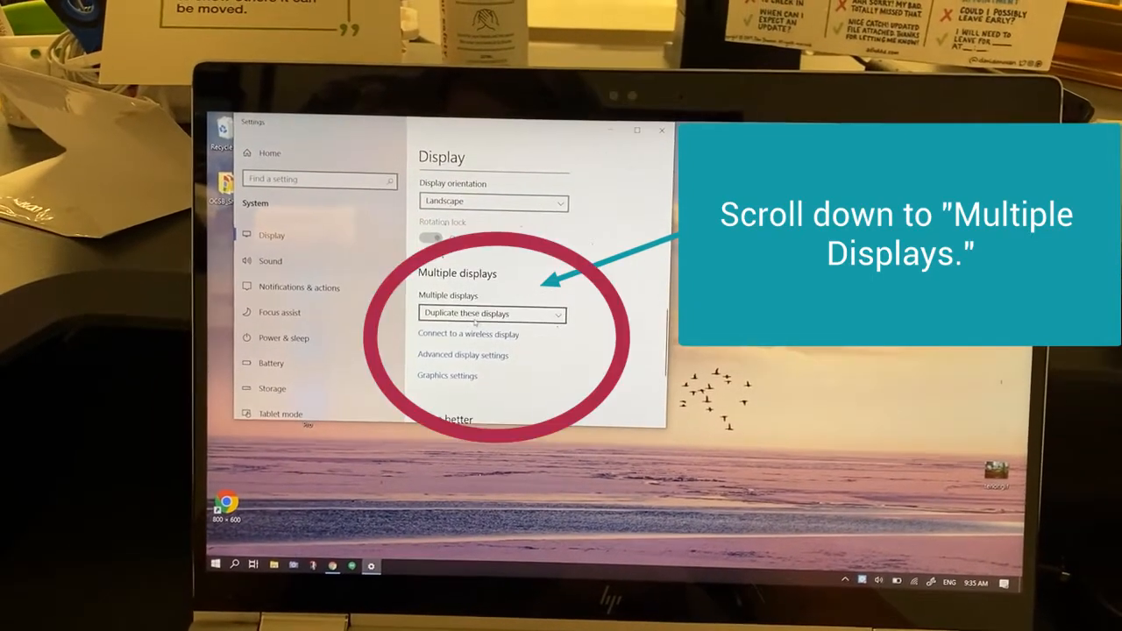
Step: Set Multiple displays to 'Extend these displays' and keep the change
left_click(491, 312)
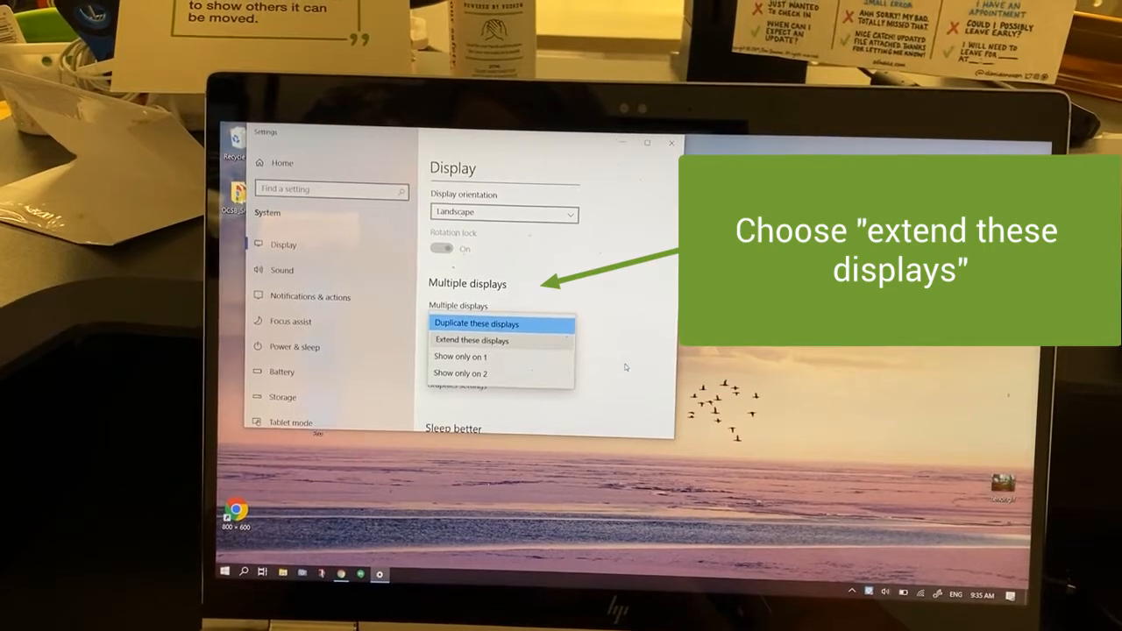
left_click(472, 340)
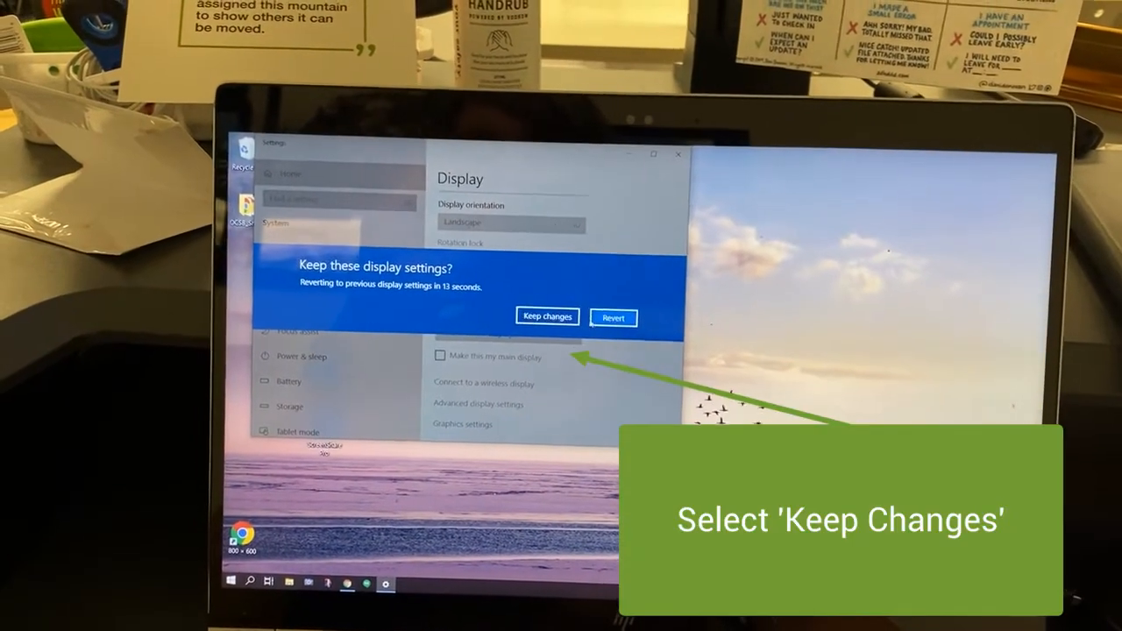
left_click(547, 316)
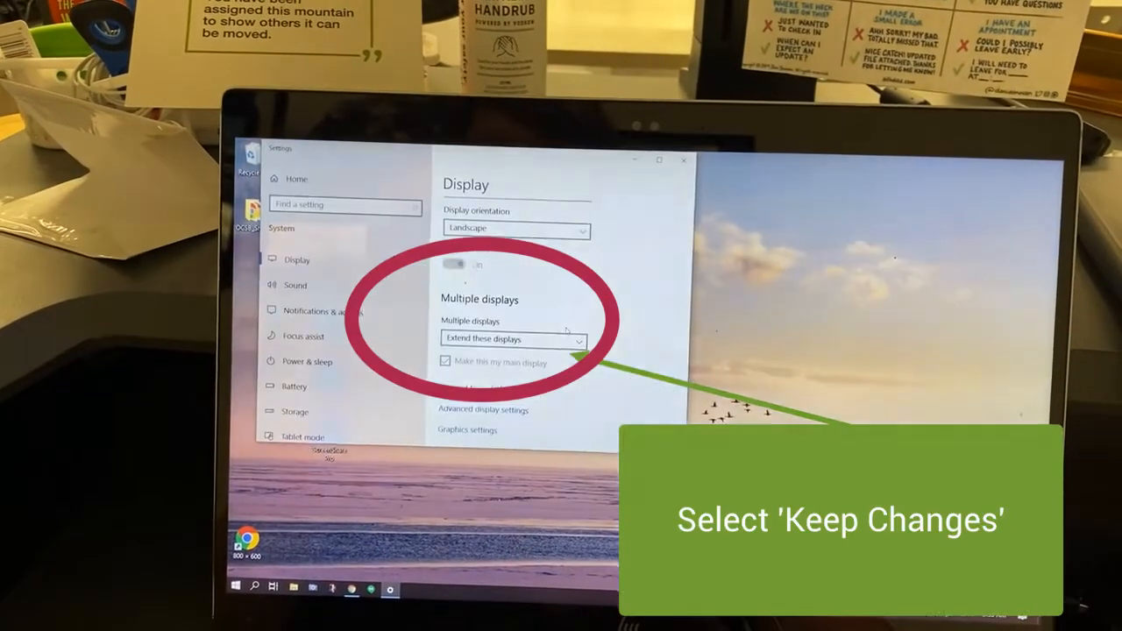